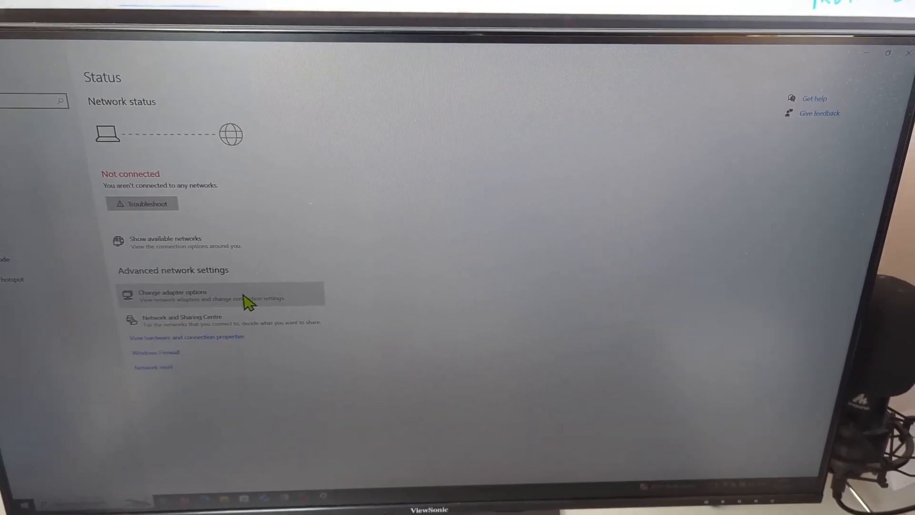
Step: Show the adapter list with the TP-Link Wireless USB Adapter as WiFi 2, not connected
{"action": "left_click", "coordinate": [173, 291]}
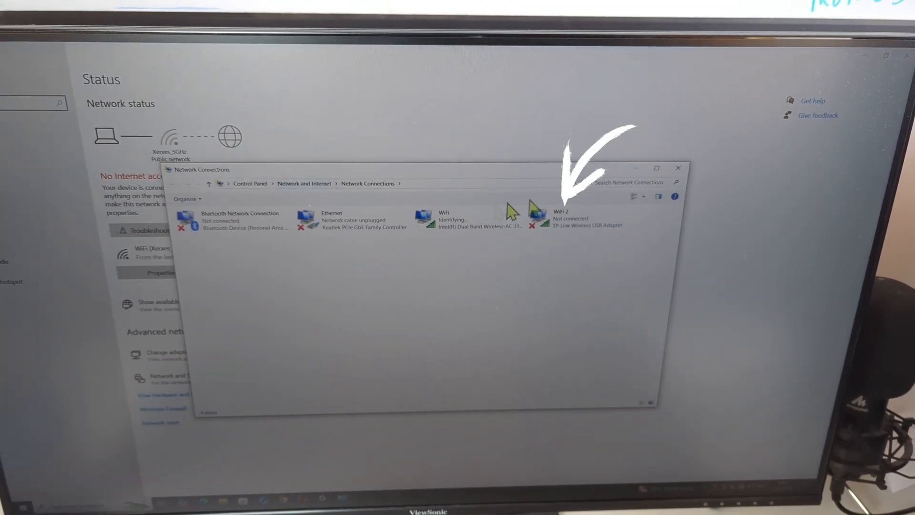
{"action": "mouse_move", "coordinate": [570, 207]}
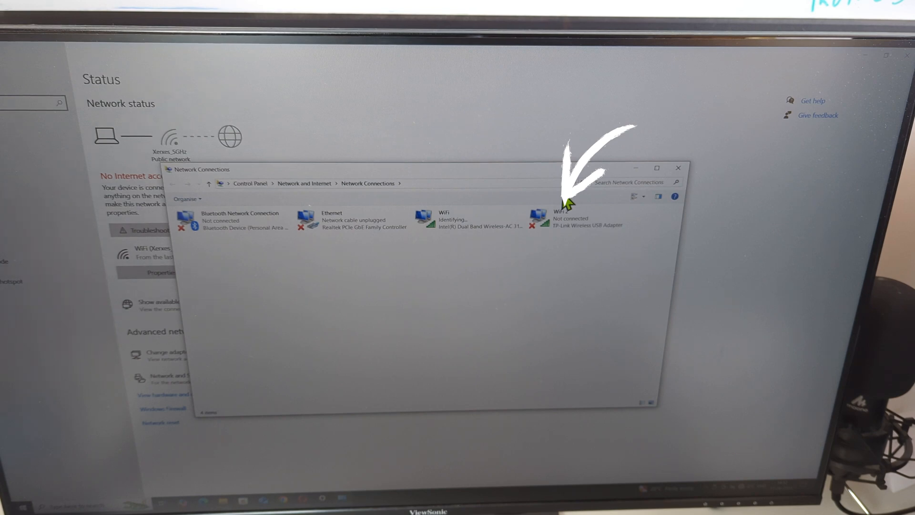
{"action": "mouse_move", "coordinate": [329, 288]}
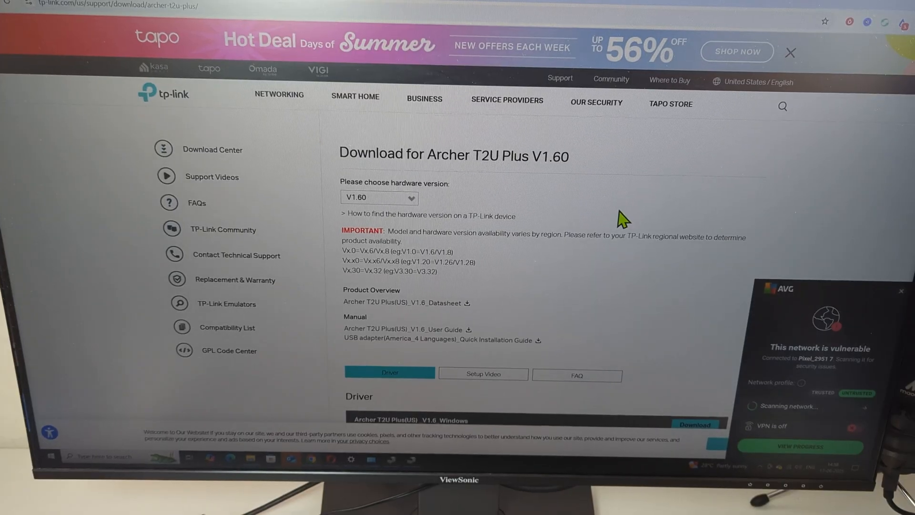
{"action": "mouse_move", "coordinate": [347, 184]}
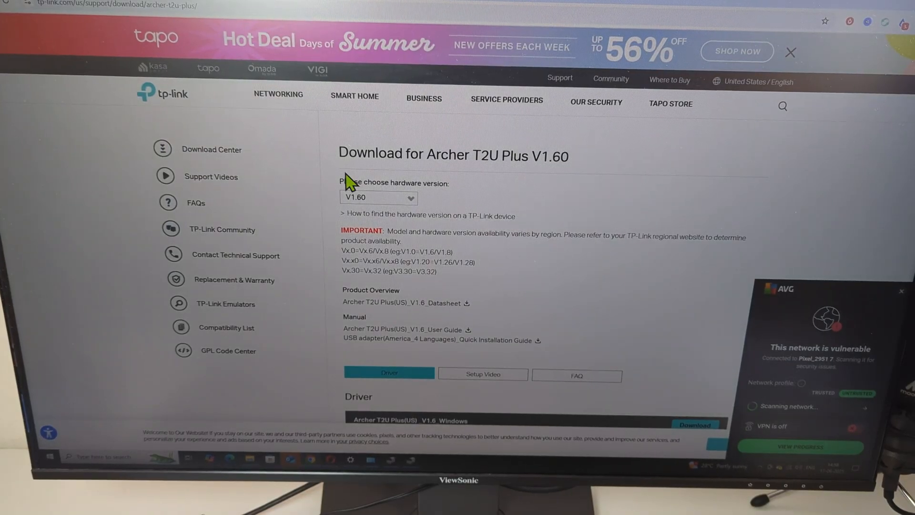
Step: Confirm hardware version V1.60 and reach the 31.24 MB Windows driver download
{"action": "left_click", "coordinate": [378, 196]}
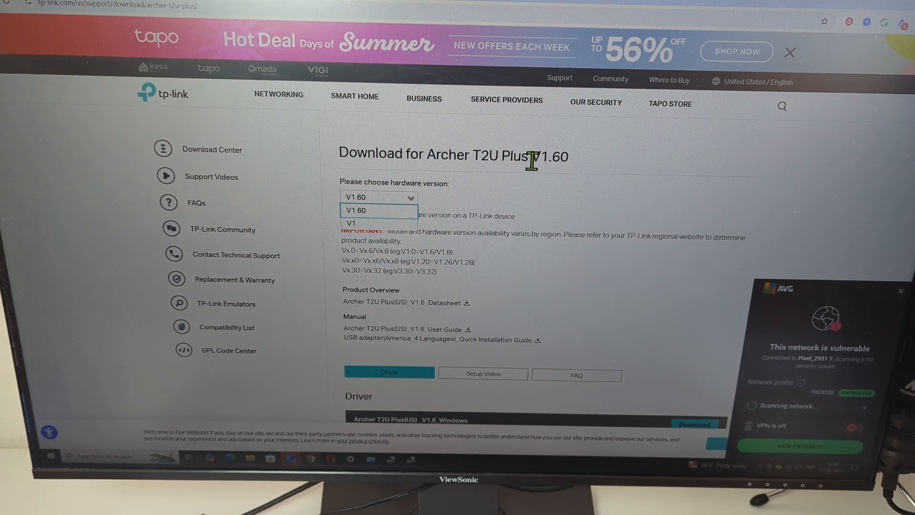
{"action": "scroll", "scroll_direction": "down", "scroll_amount": 3}
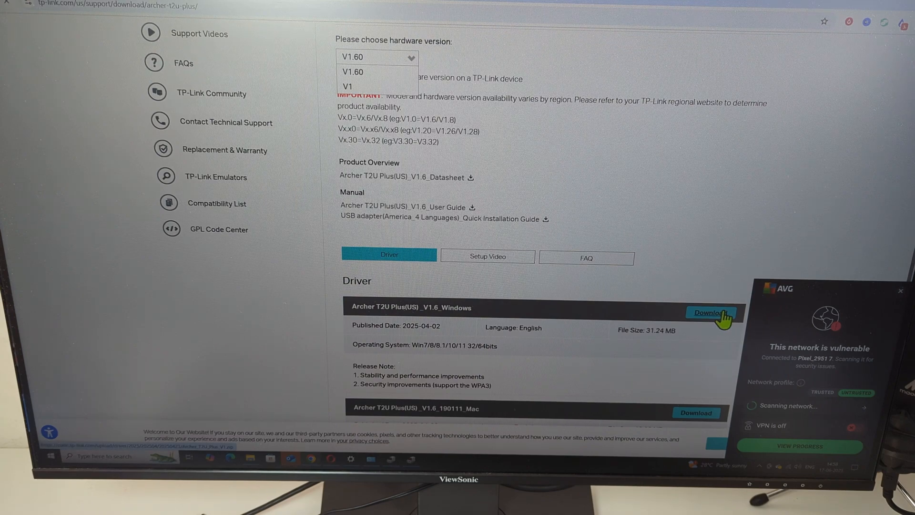
{"action": "scroll", "scroll_direction": "down", "scroll_amount": 3}
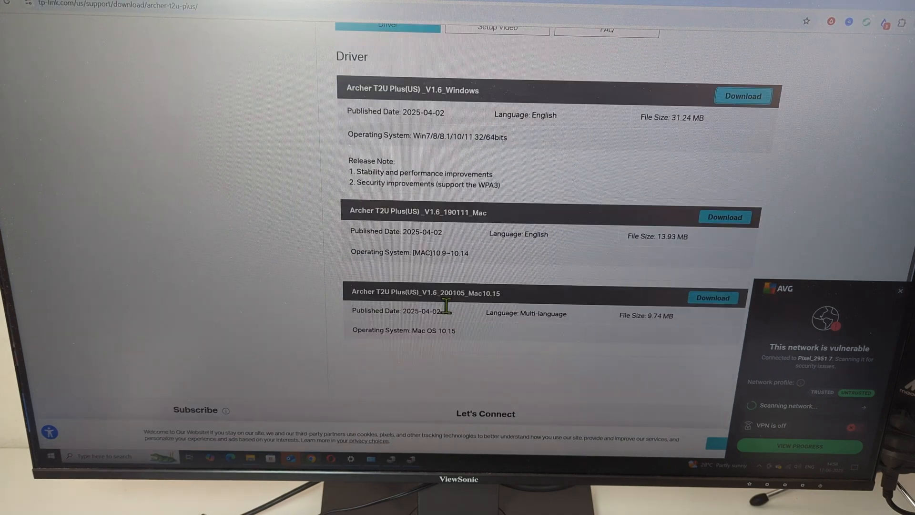
{"action": "mouse_move", "coordinate": [444, 306]}
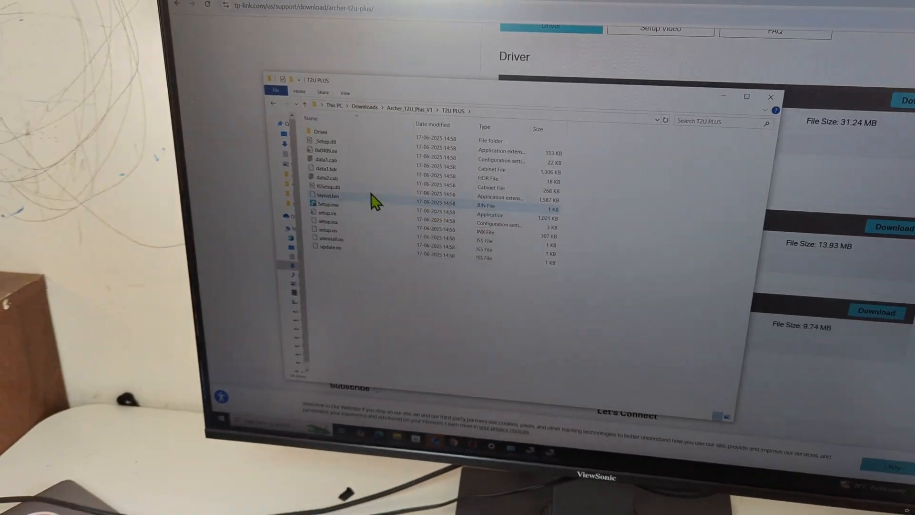
Step: Launch Setup.exe from the T2U PLUS folder and allow it through User Account Control
{"action": "double_click", "coordinate": [329, 204]}
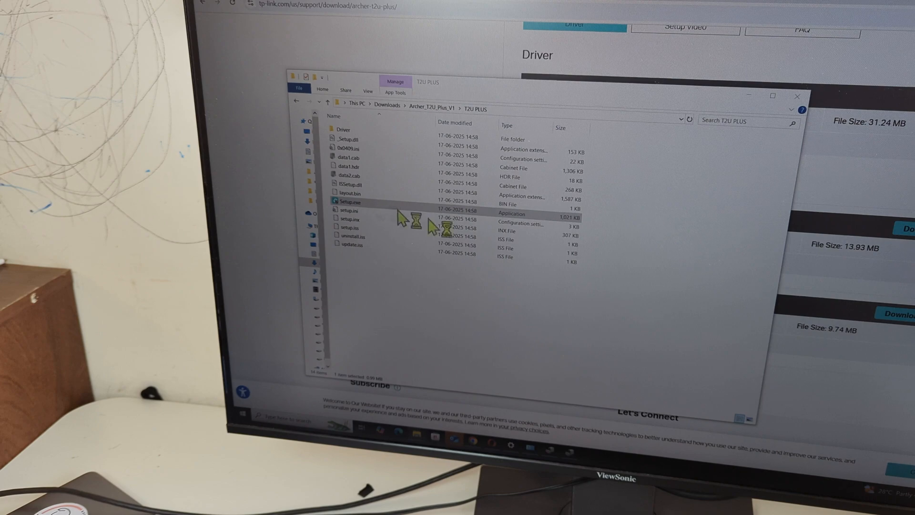
{"action": "double_click", "coordinate": [347, 202]}
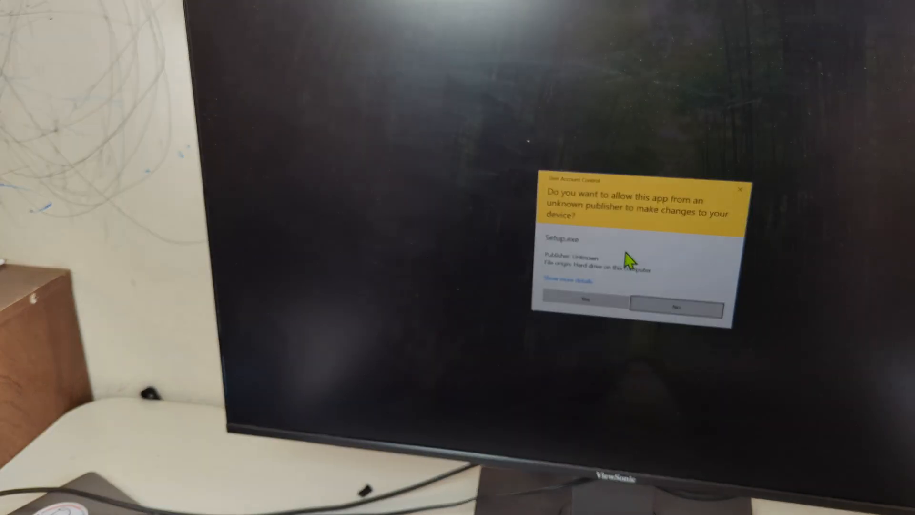
{"action": "left_click", "coordinate": [587, 303]}
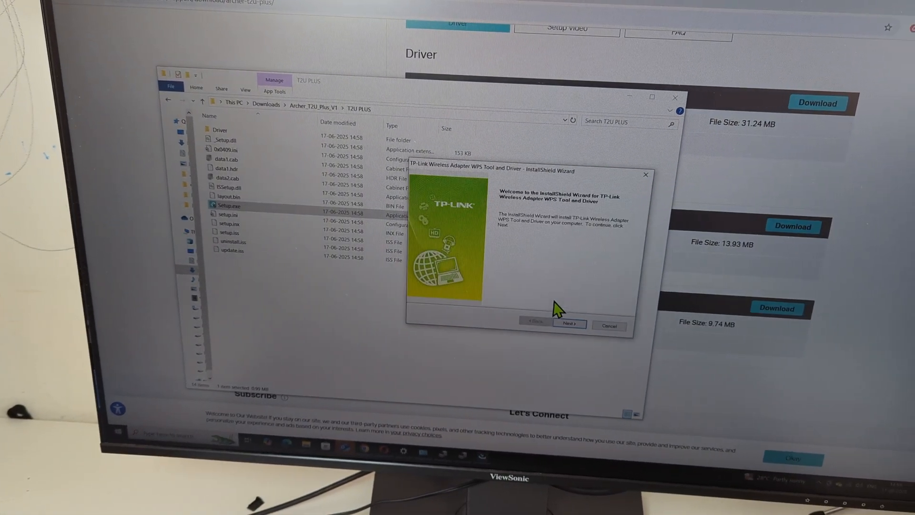
Step: Advance the InstallShield wizard past welcome and begin installing the adapter driver
{"action": "left_click", "coordinate": [569, 323]}
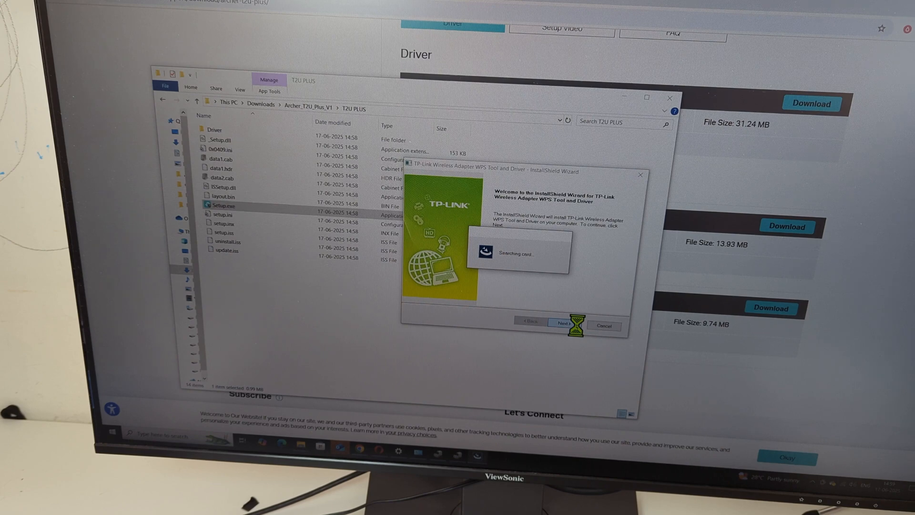
{"action": "left_click", "coordinate": [564, 323]}
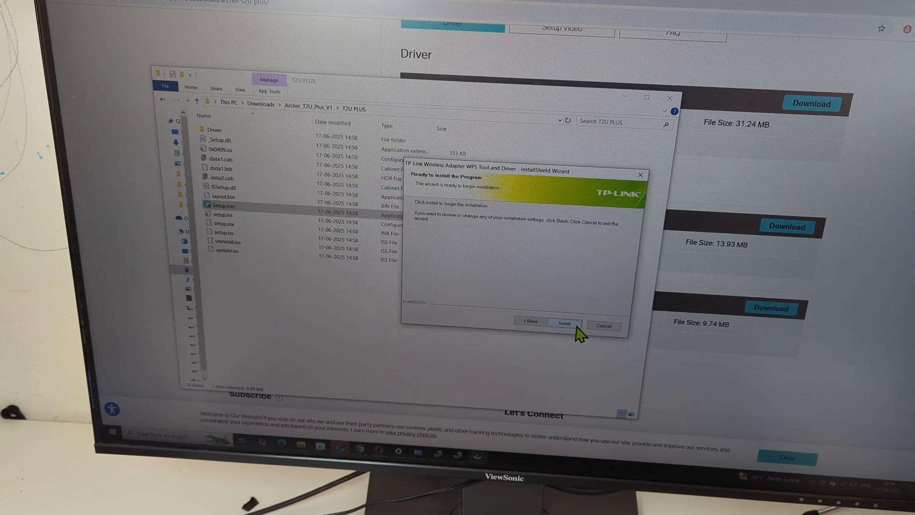
{"action": "left_click", "coordinate": [563, 325]}
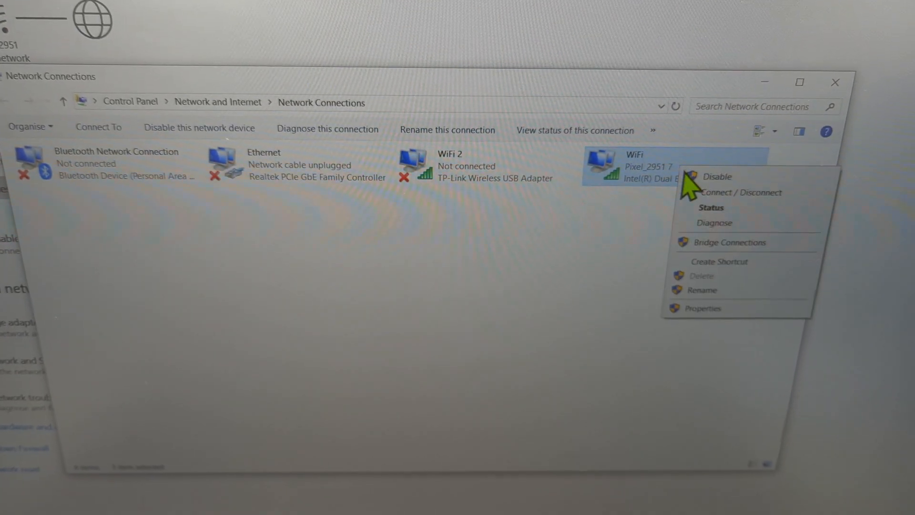
Step: Disable the Intel WiFi and join Xerxes_5GHz on the TP-Link adapter with its security key
{"action": "left_click", "coordinate": [717, 177]}
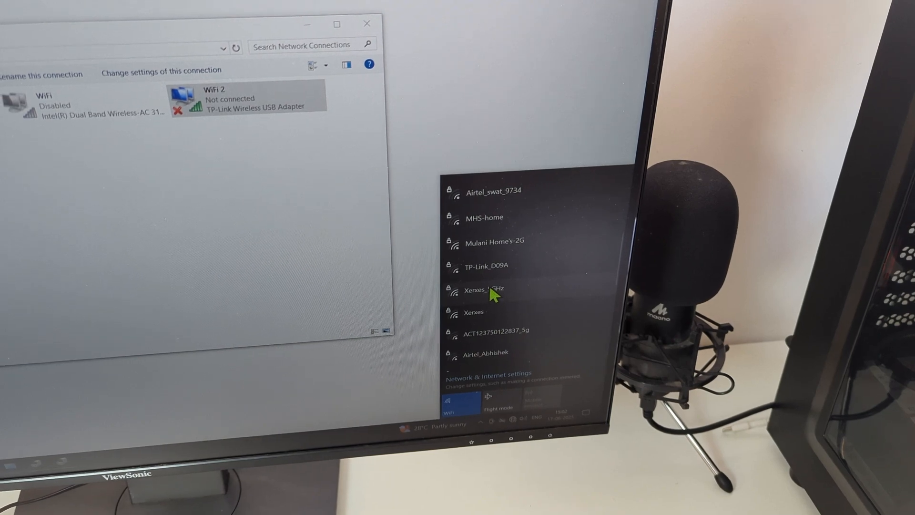
{"action": "left_click", "coordinate": [483, 290]}
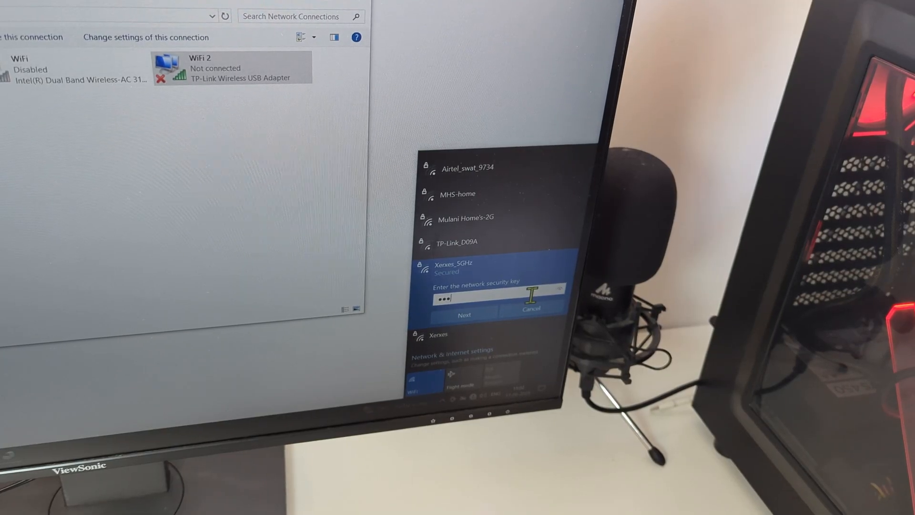
{"action": "type", "text": "password"}
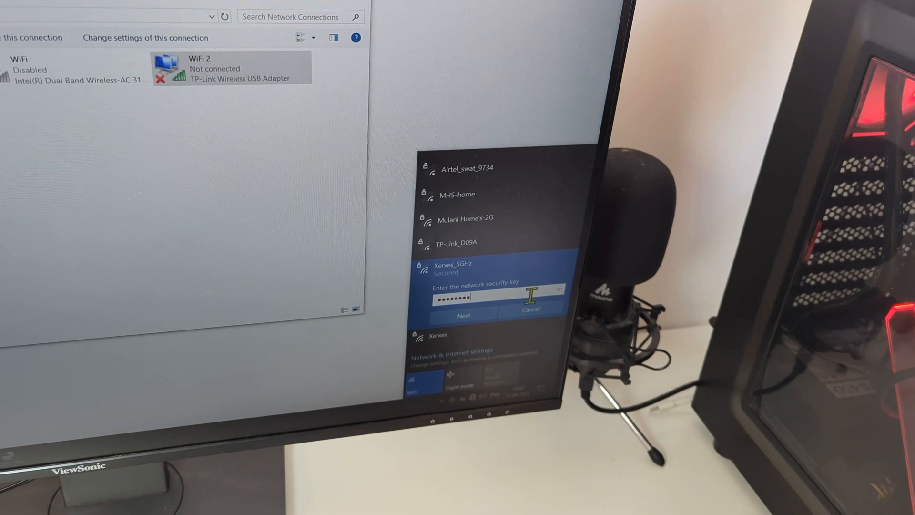
{"action": "left_click", "coordinate": [463, 316]}
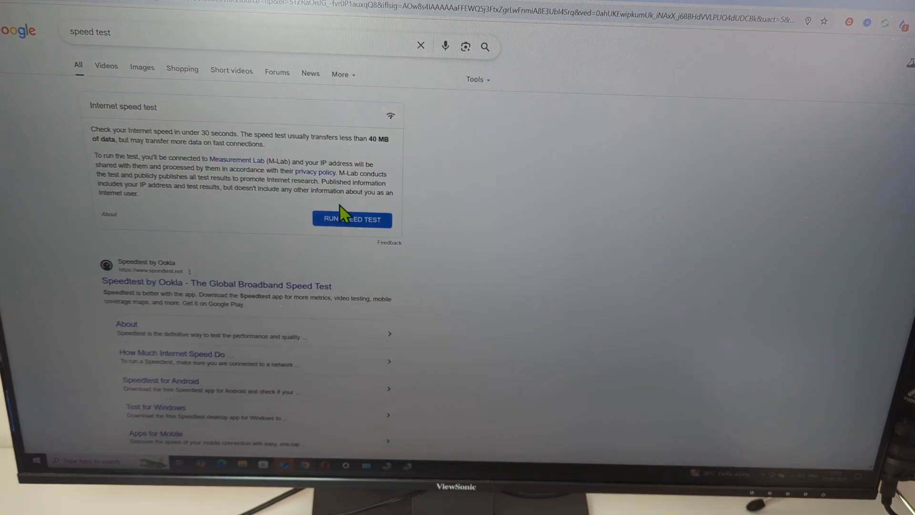
Step: Run Google's speed test (69.8 Mbps down, 93.2 Mbps up) and start a second run
{"action": "left_click", "coordinate": [351, 219]}
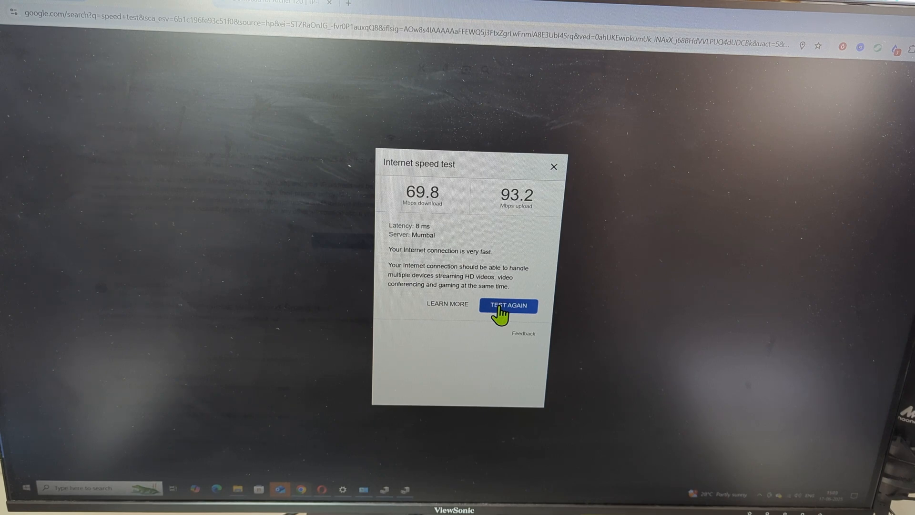
{"action": "left_click", "coordinate": [507, 305]}
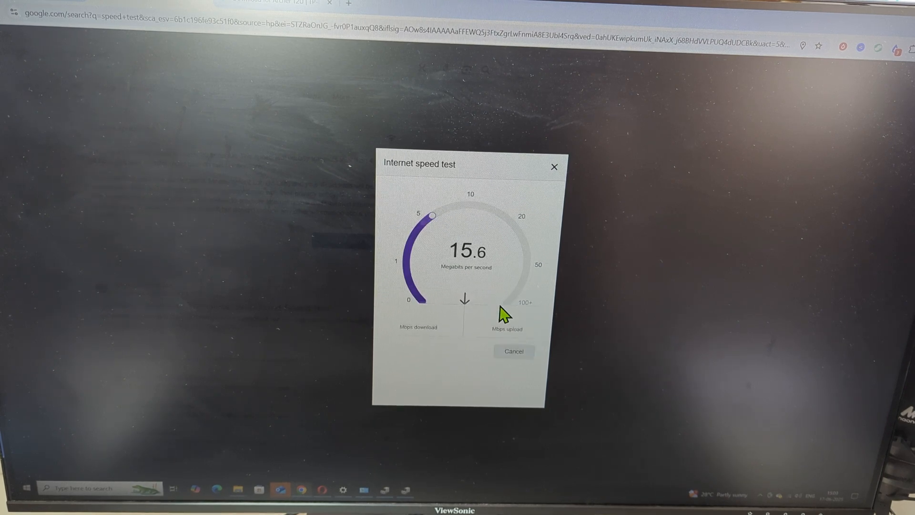